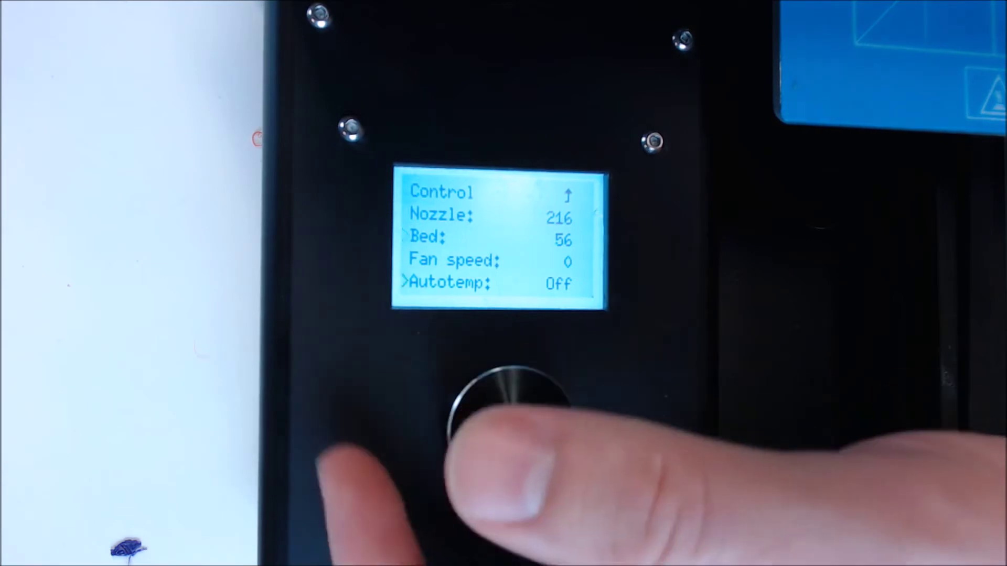
- Exit the Temperature menu to the info screen showing nozzle heating to 216° and bed to 56°
{"action": "left_click", "coordinate": [510, 399]}
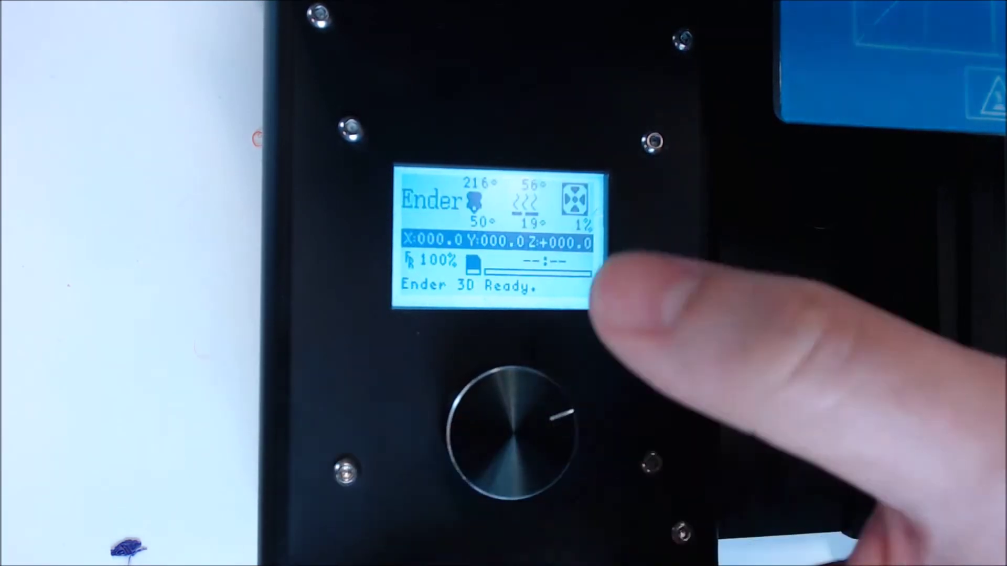